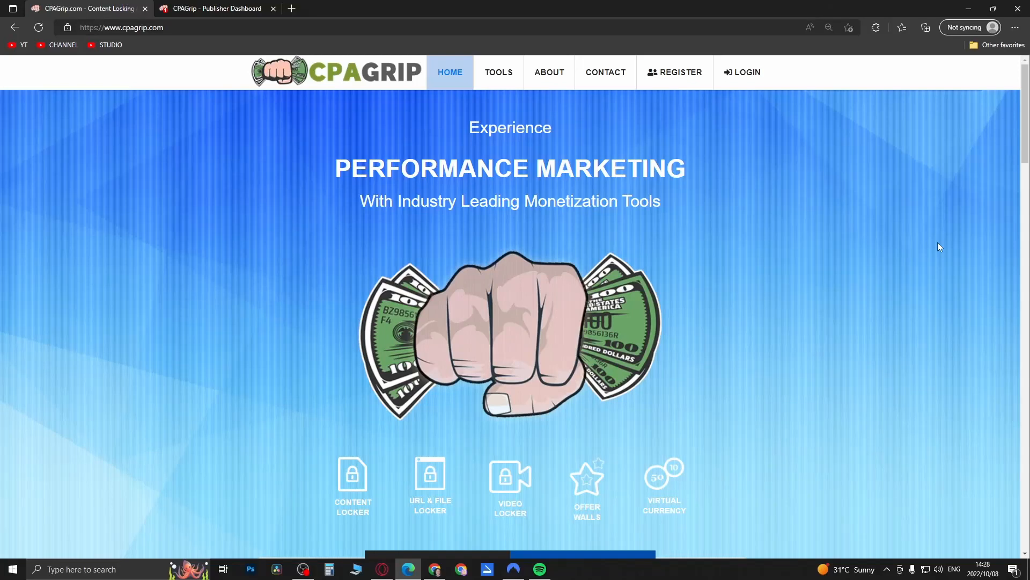
mouse_move(830, 265)
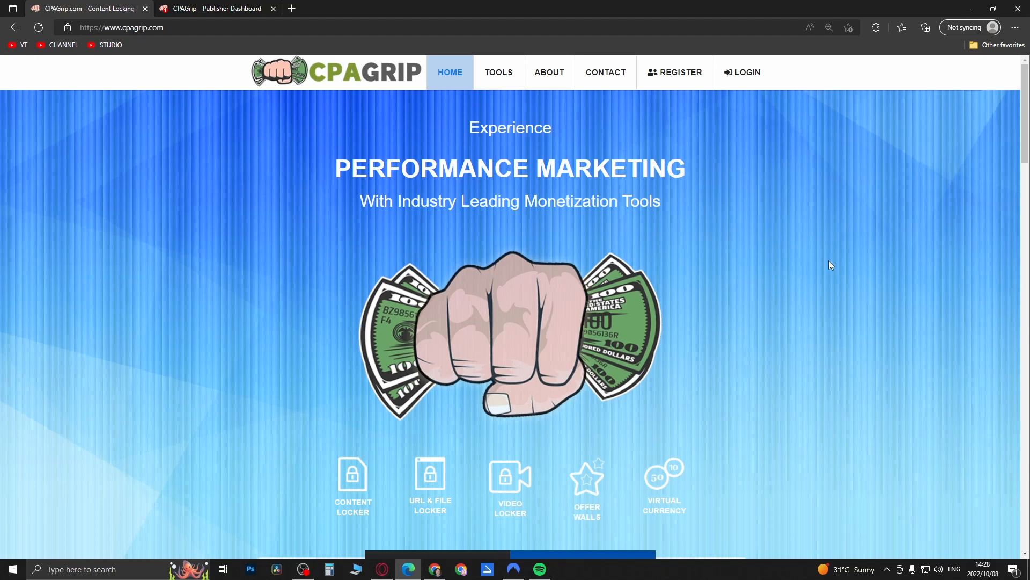
mouse_move(837, 264)
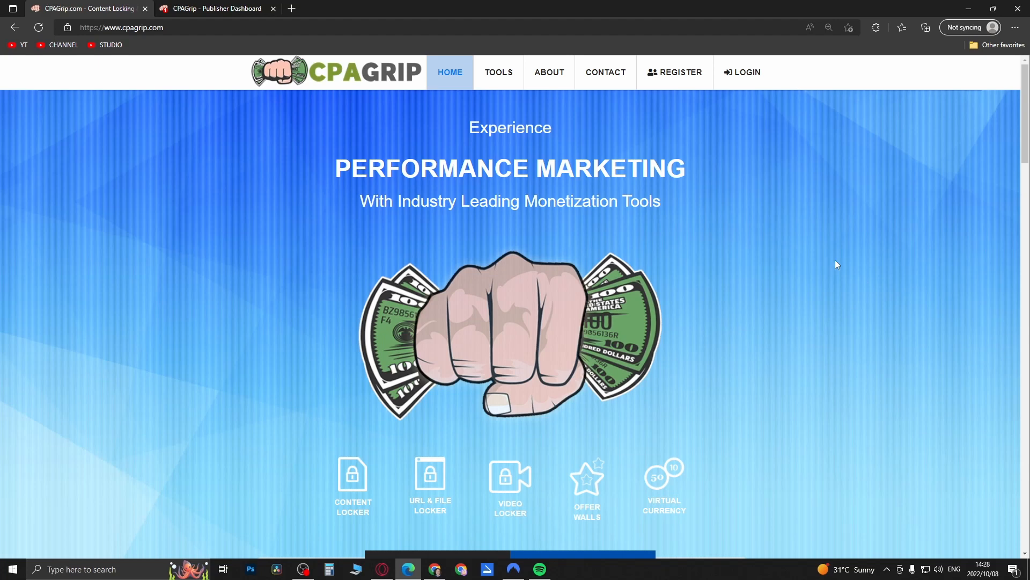
mouse_move(784, 257)
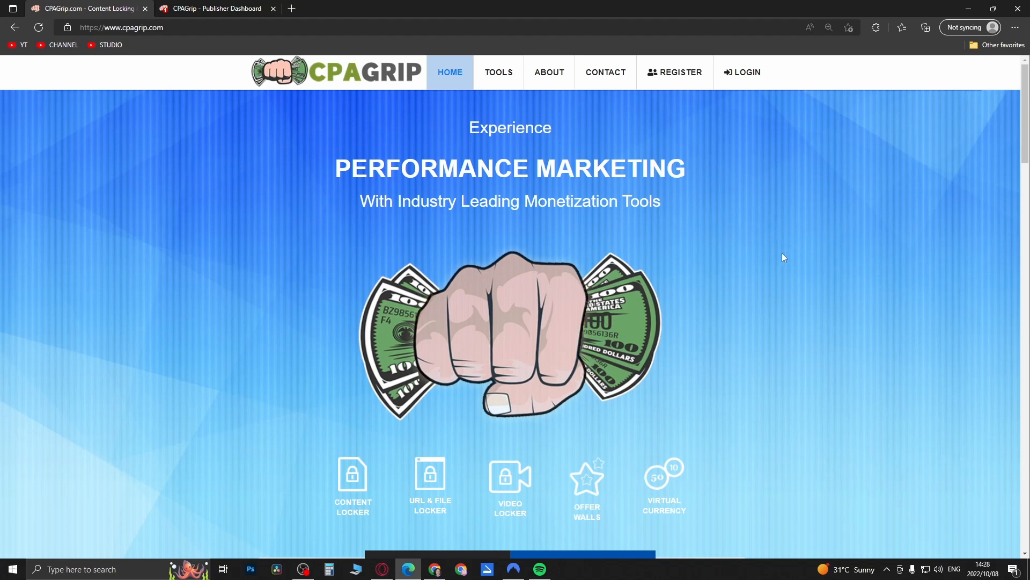
Step: Log out of the publisher account via the settings gear and close the dashboard tab
scroll(down, 3)
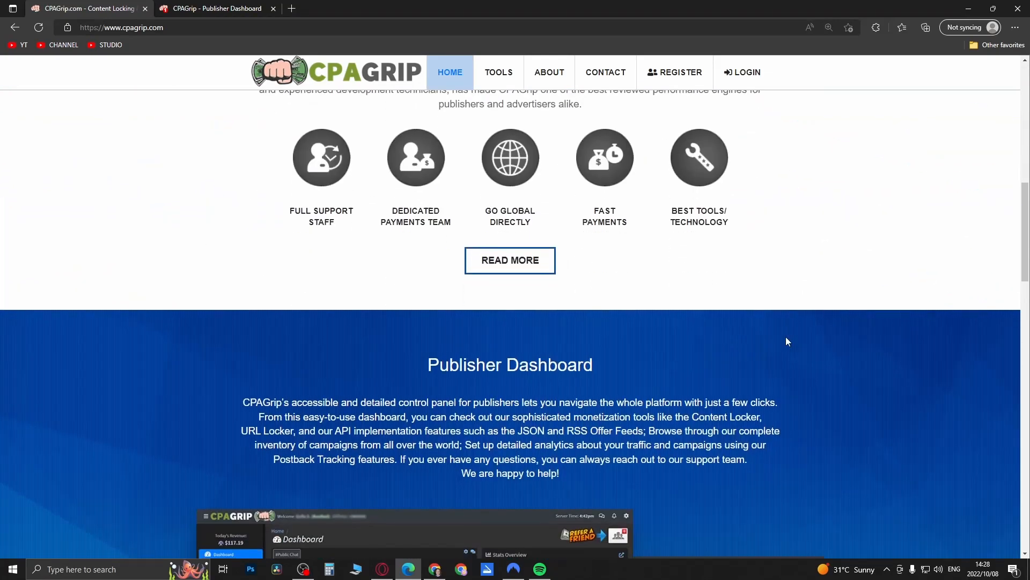
scroll(down, 3)
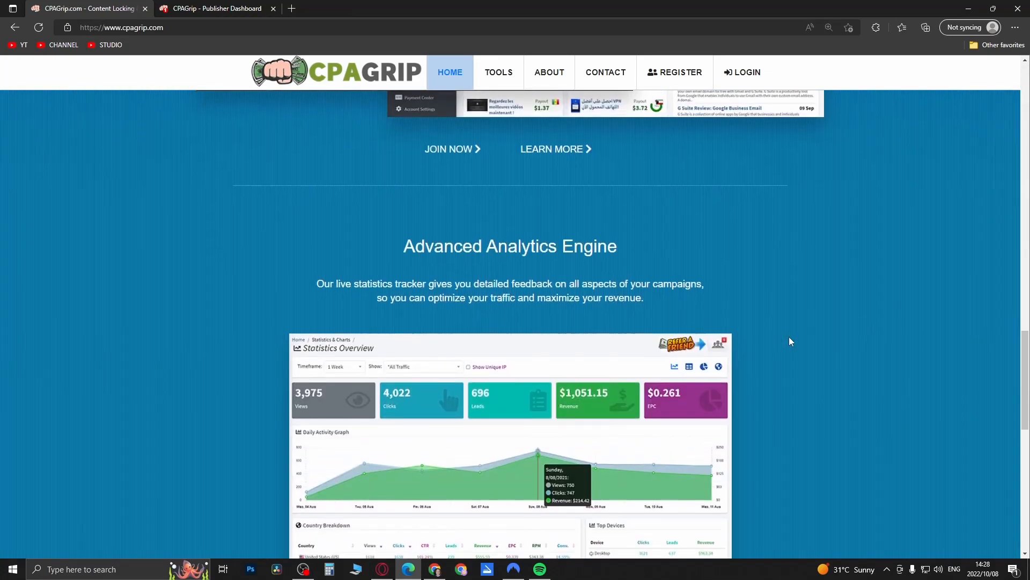
scroll(down, 3)
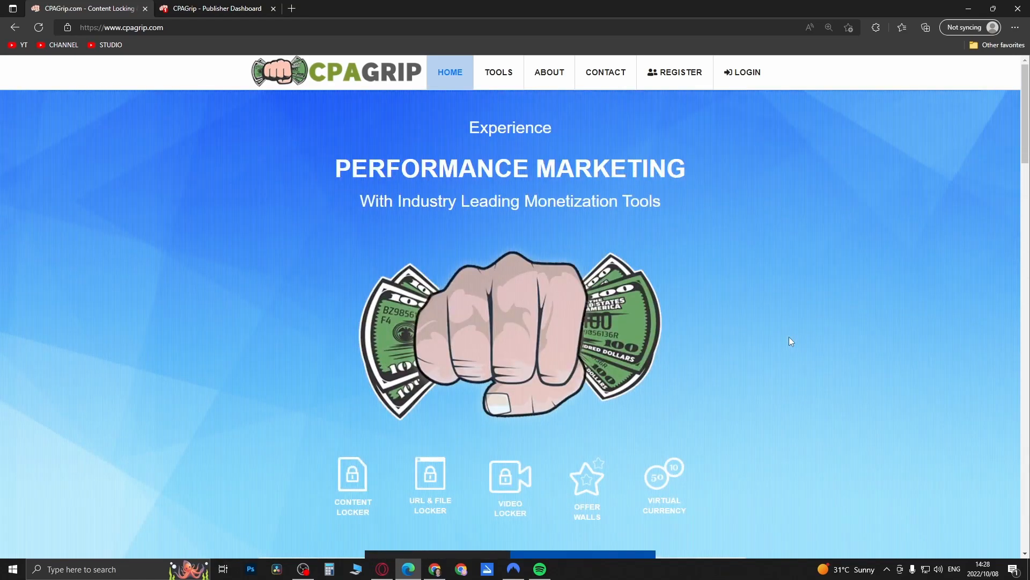
mouse_move(714, 163)
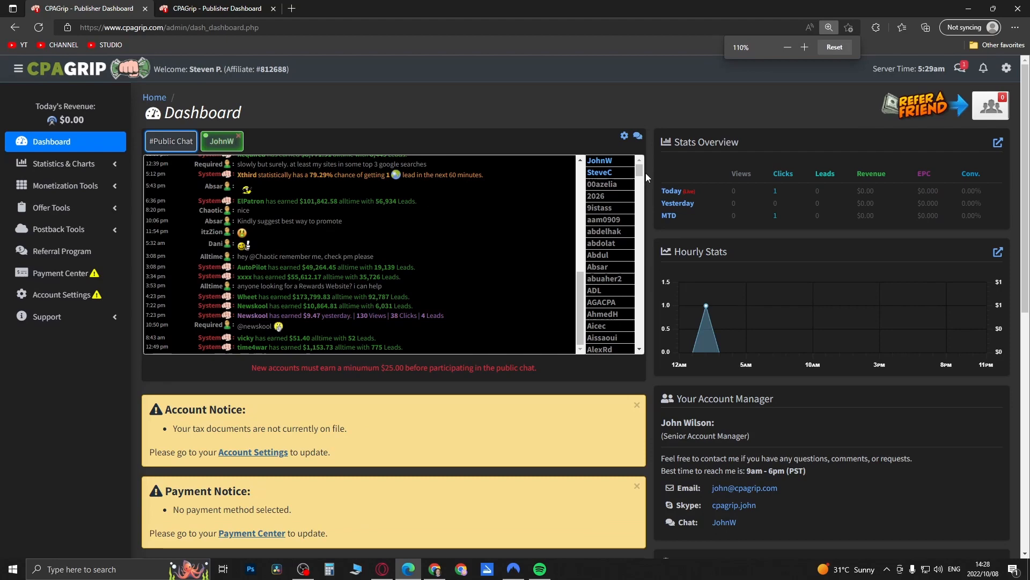
click(1005, 68)
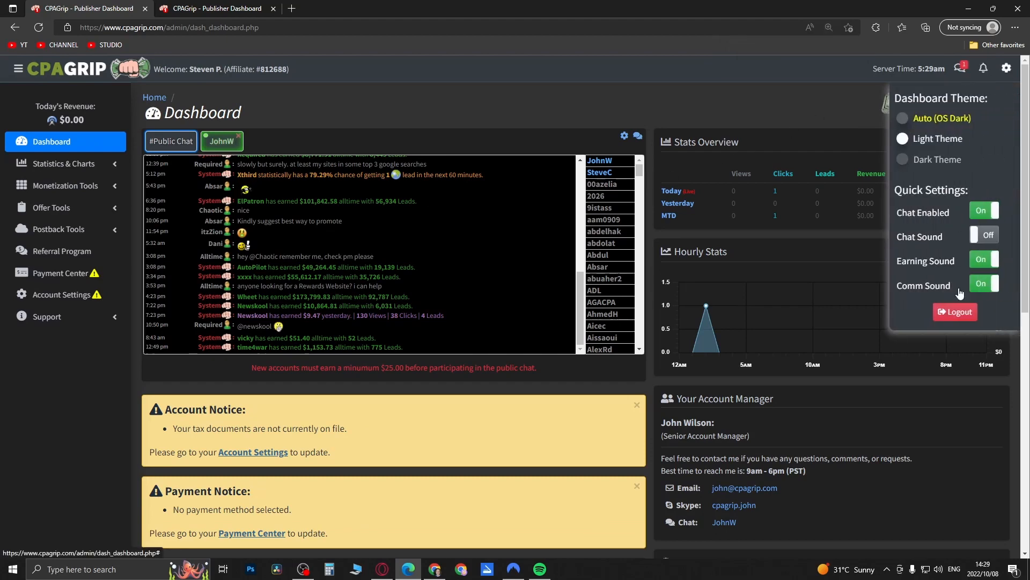
click(954, 311)
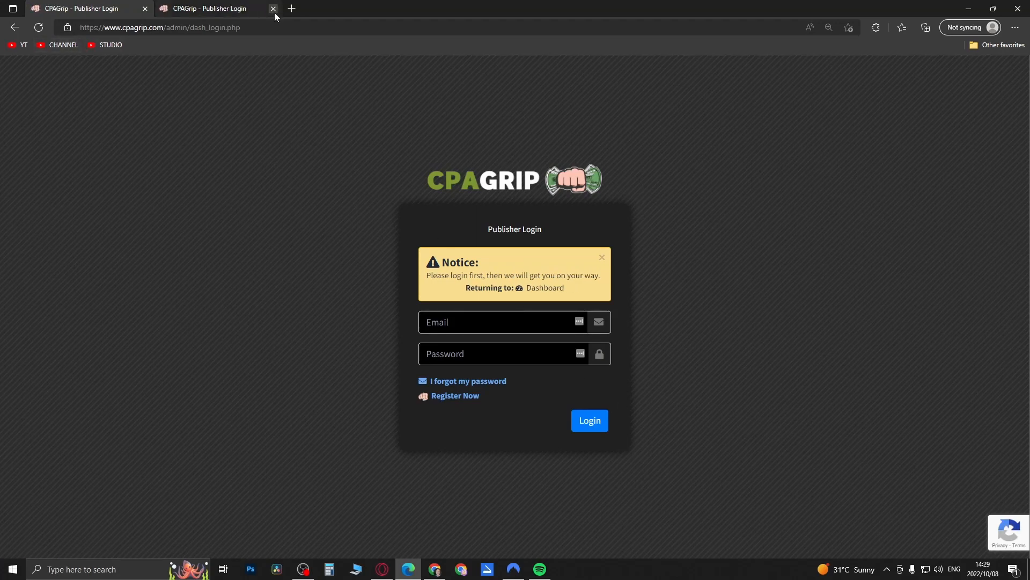
click(273, 8)
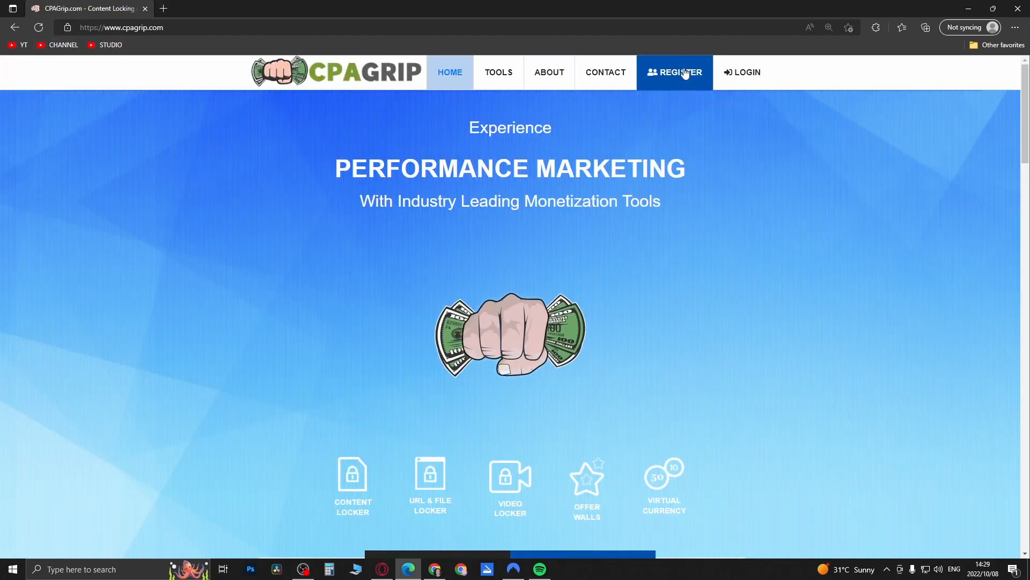
Step: Open the REGISTER sign-up form and expand the Publisher Type dropdown
click(674, 72)
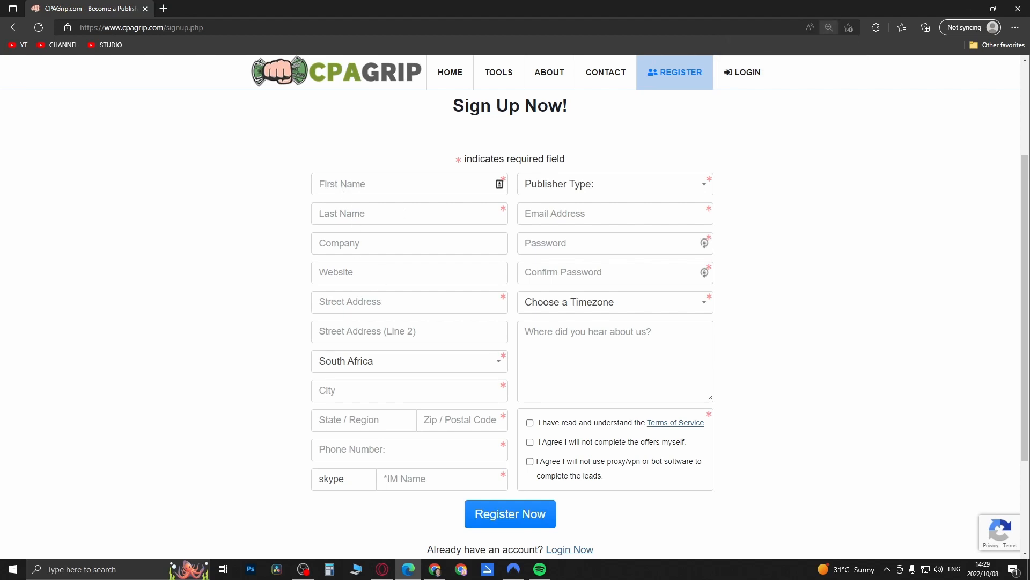
mouse_move(356, 398)
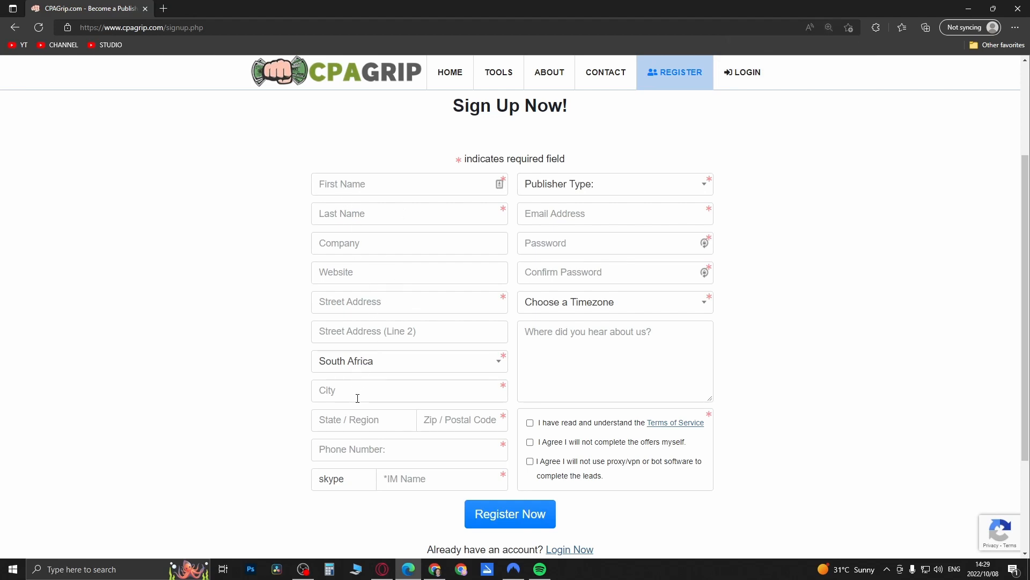
mouse_move(403, 468)
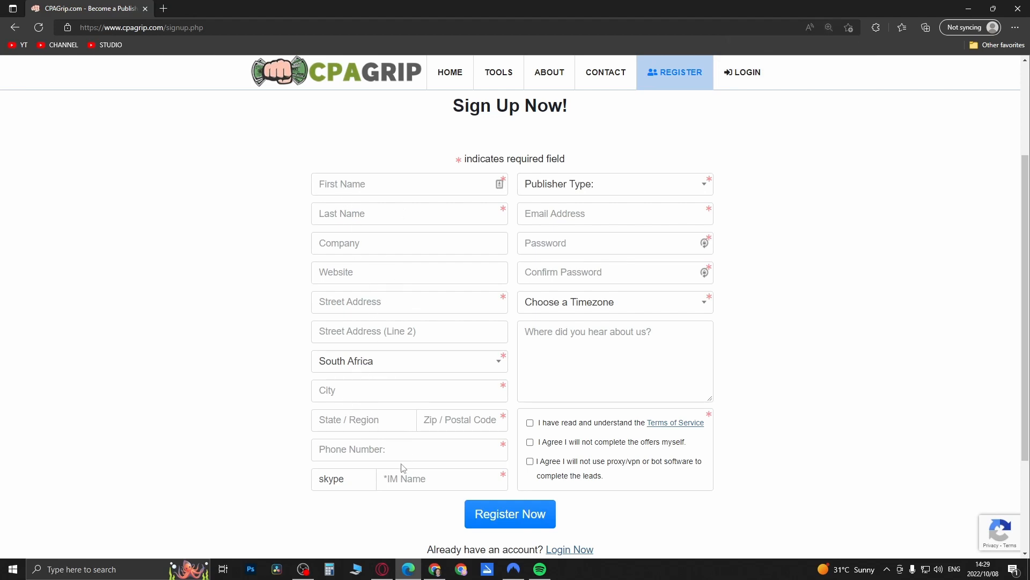
mouse_move(437, 411)
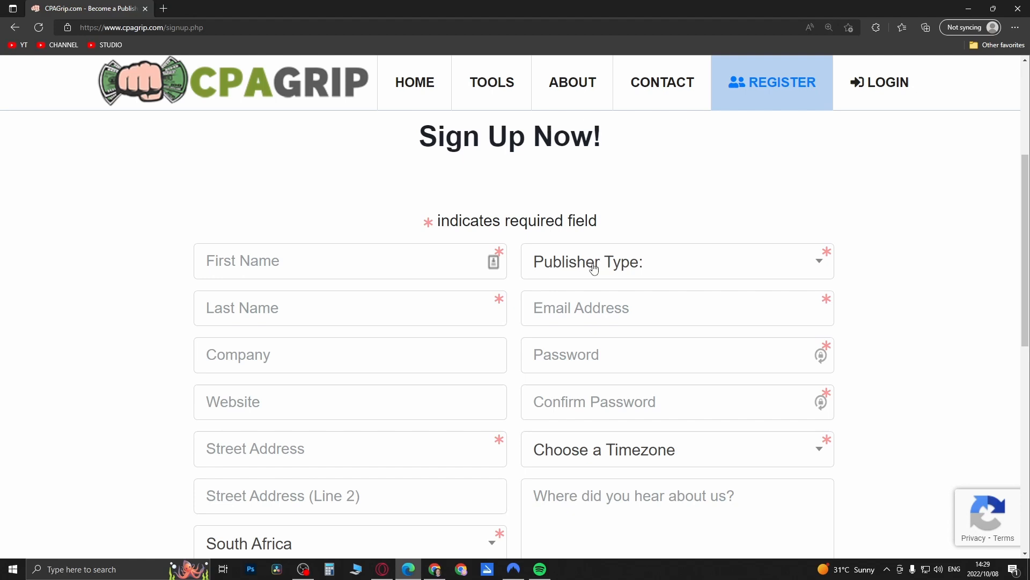
click(677, 261)
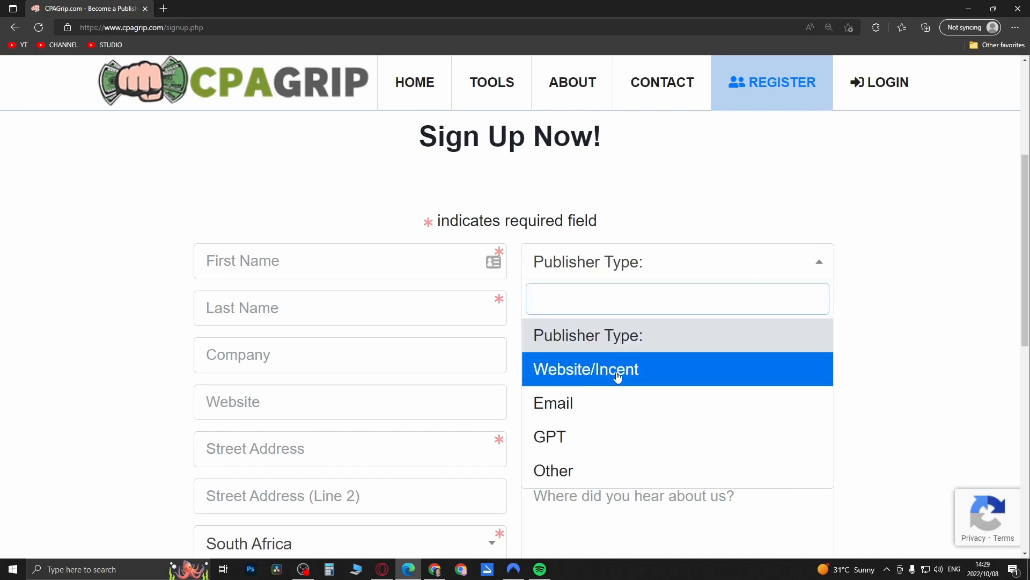
mouse_move(592, 437)
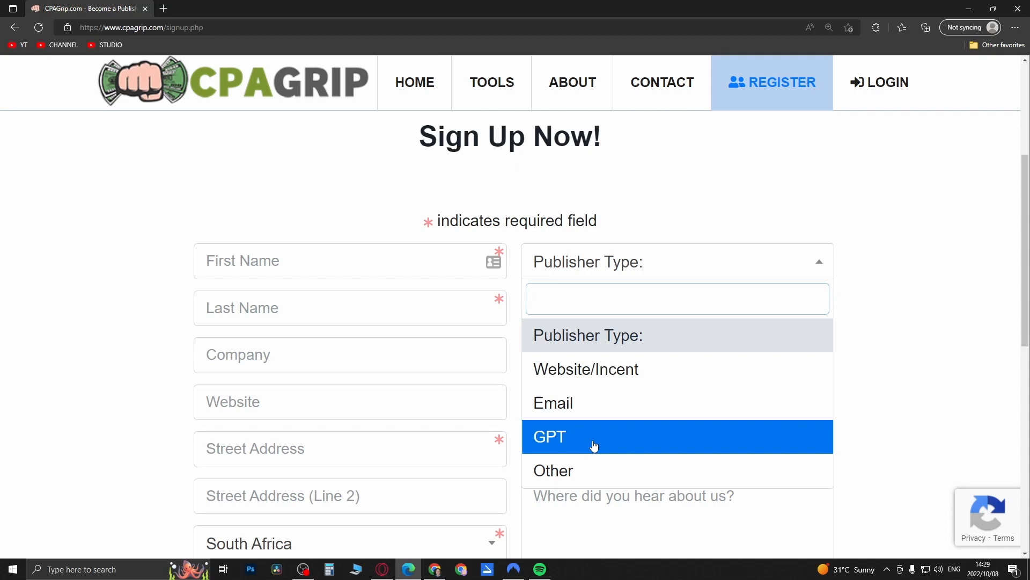
mouse_move(636, 444)
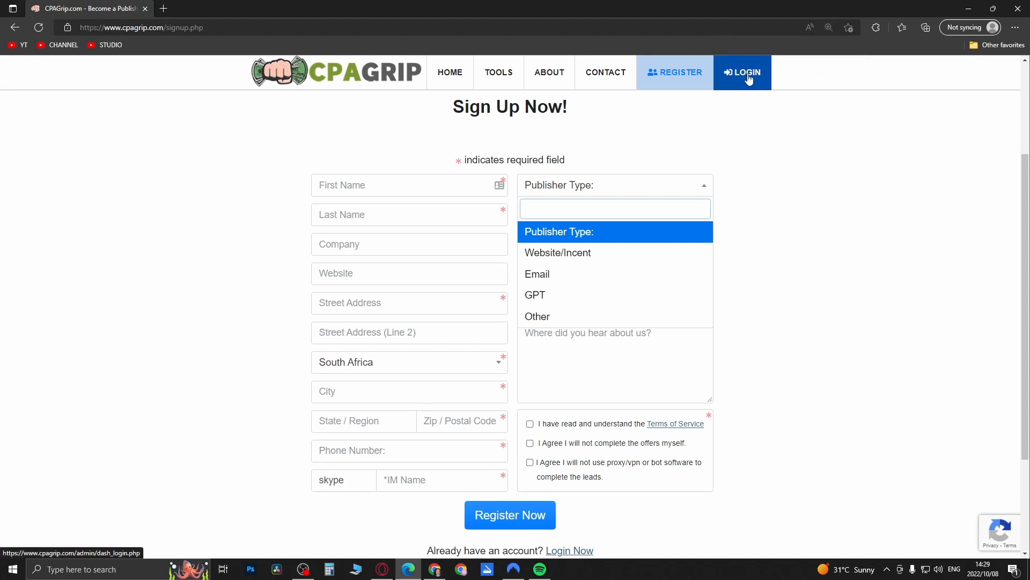
Step: Log in to the publisher dashboard and dismiss the tax documents notice
click(741, 73)
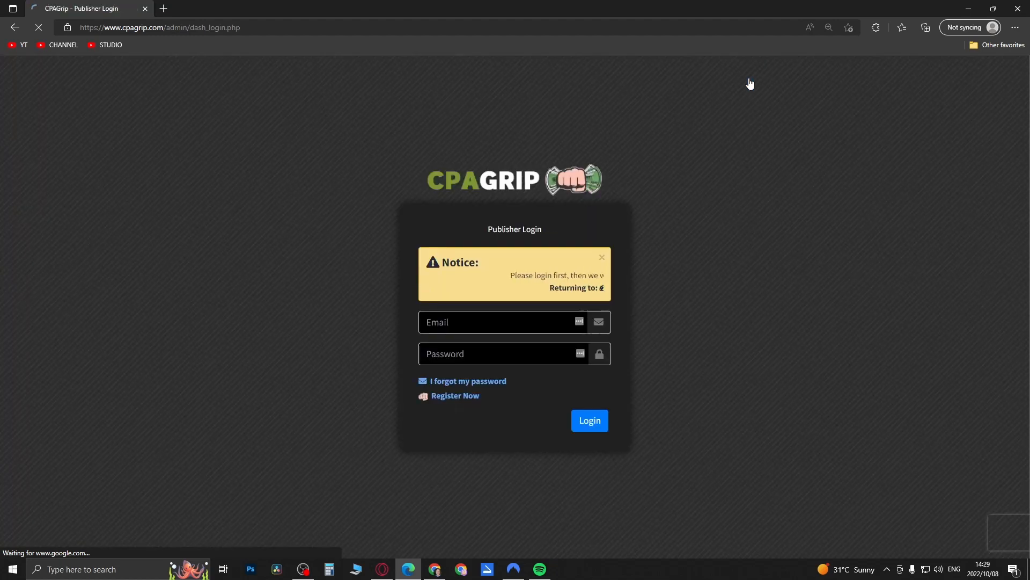
click(588, 419)
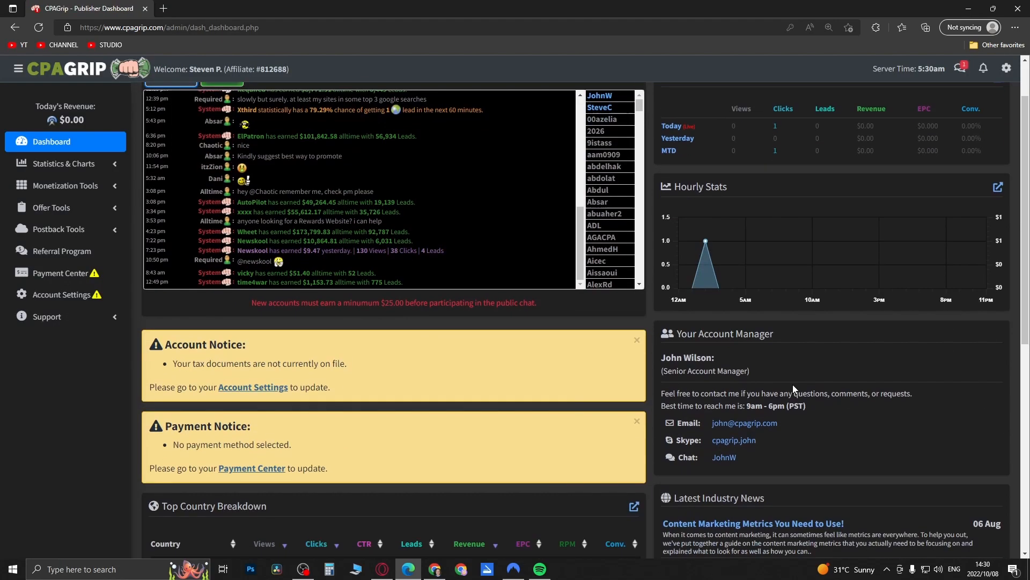
scroll(down, 3)
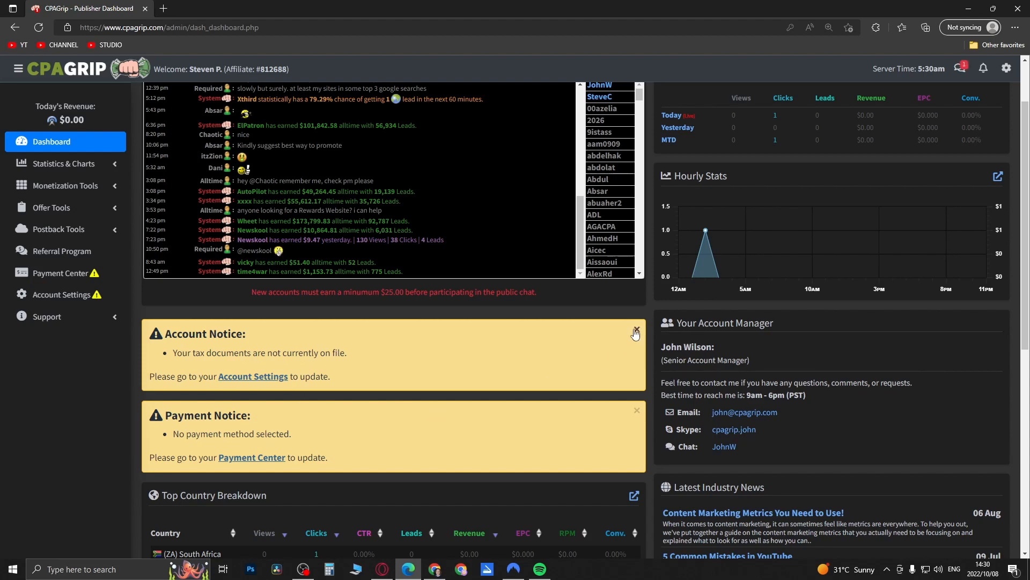
click(635, 329)
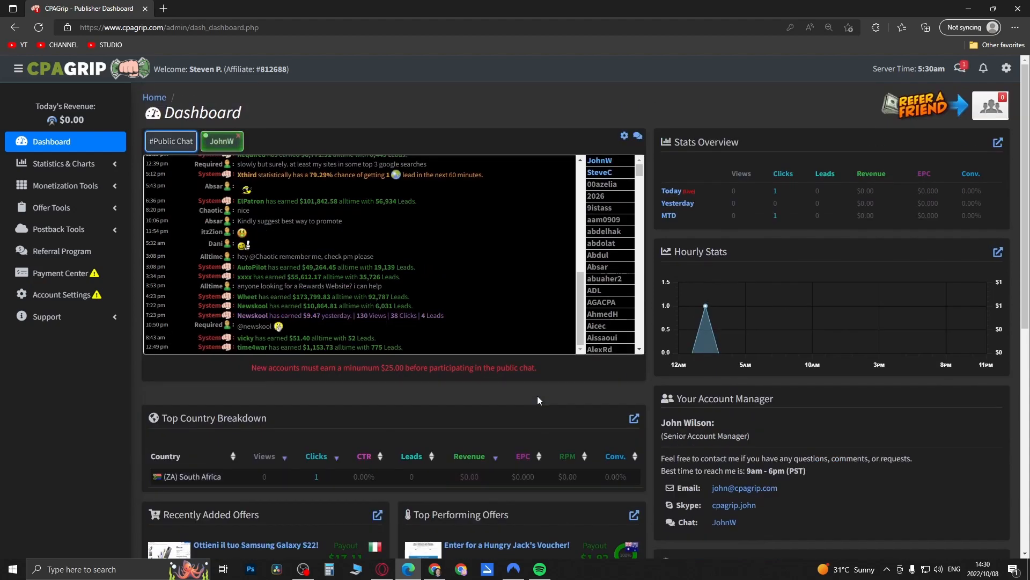
mouse_move(566, 385)
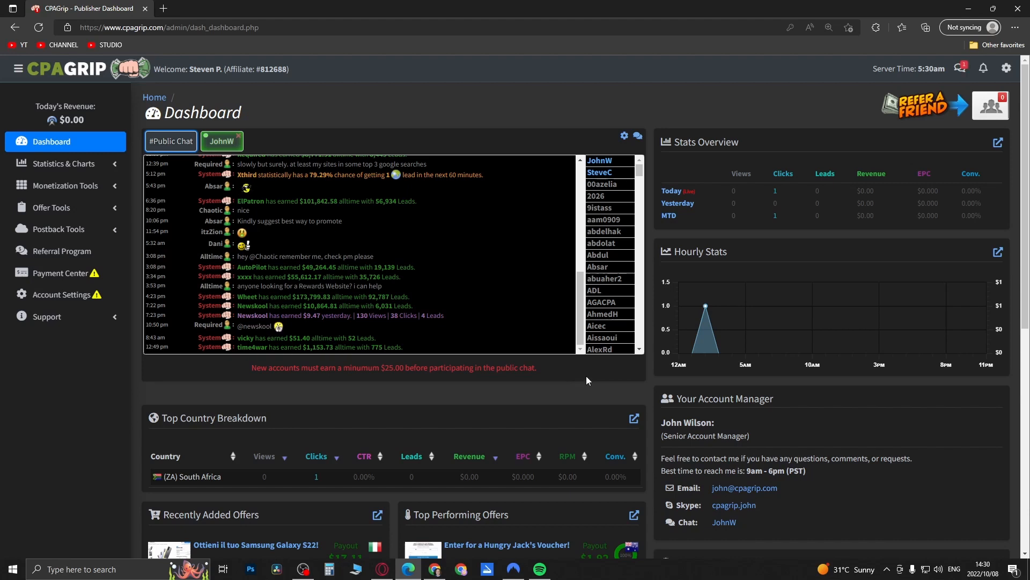
mouse_move(512, 378)
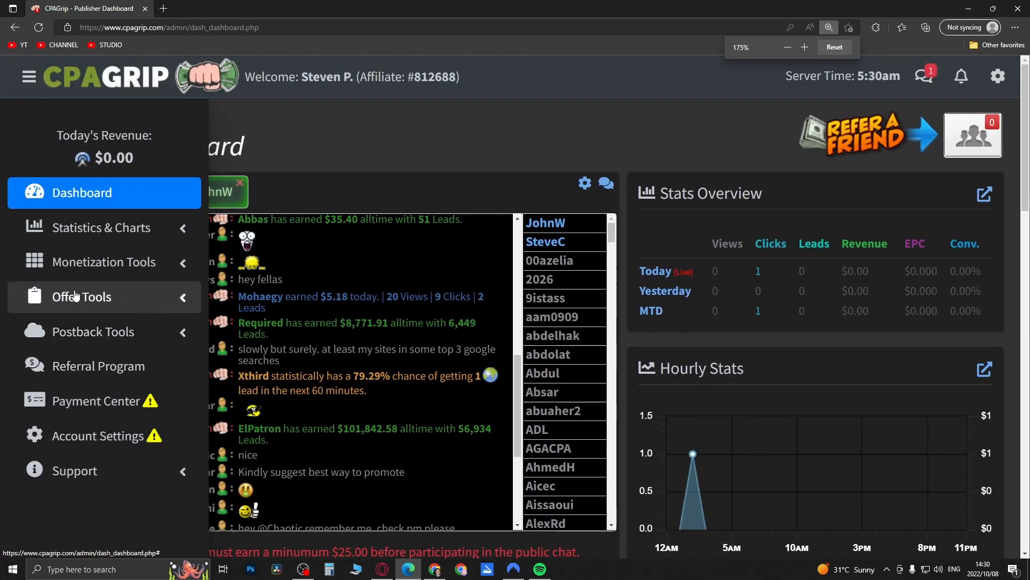
Step: Filter My Offers to United States offers in the Email/Zip Submit category
click(82, 296)
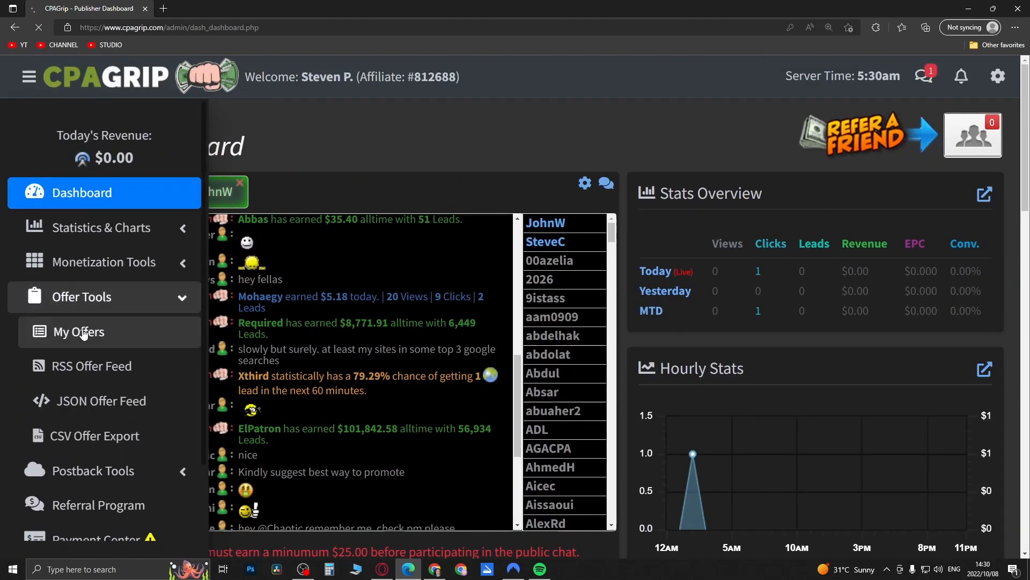
click(79, 331)
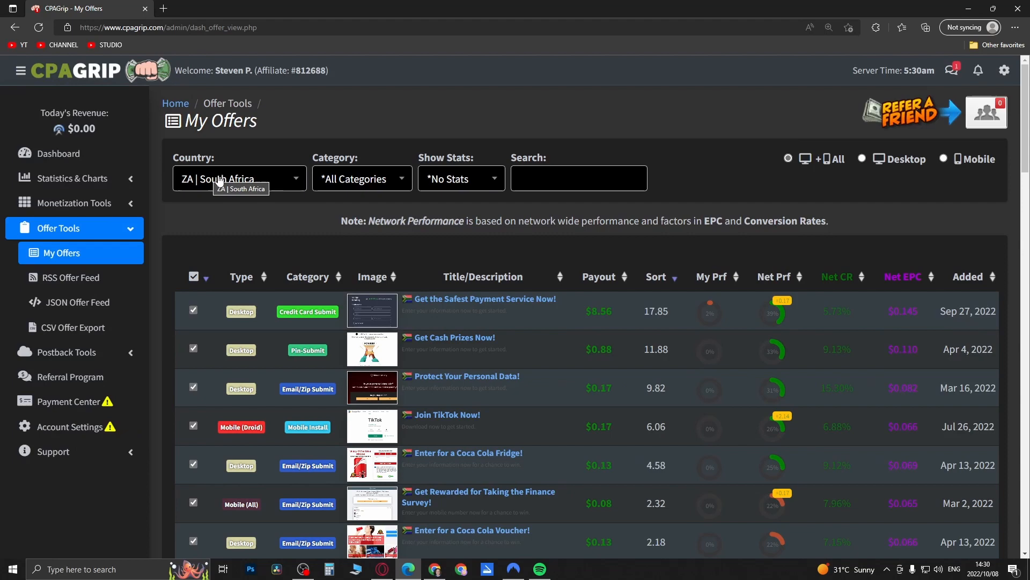
click(240, 179)
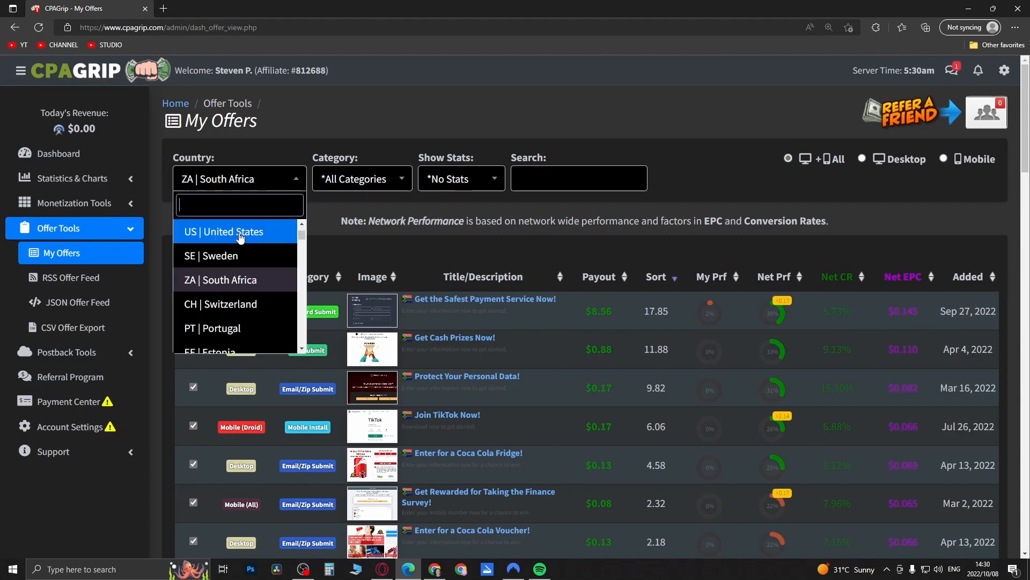
click(224, 232)
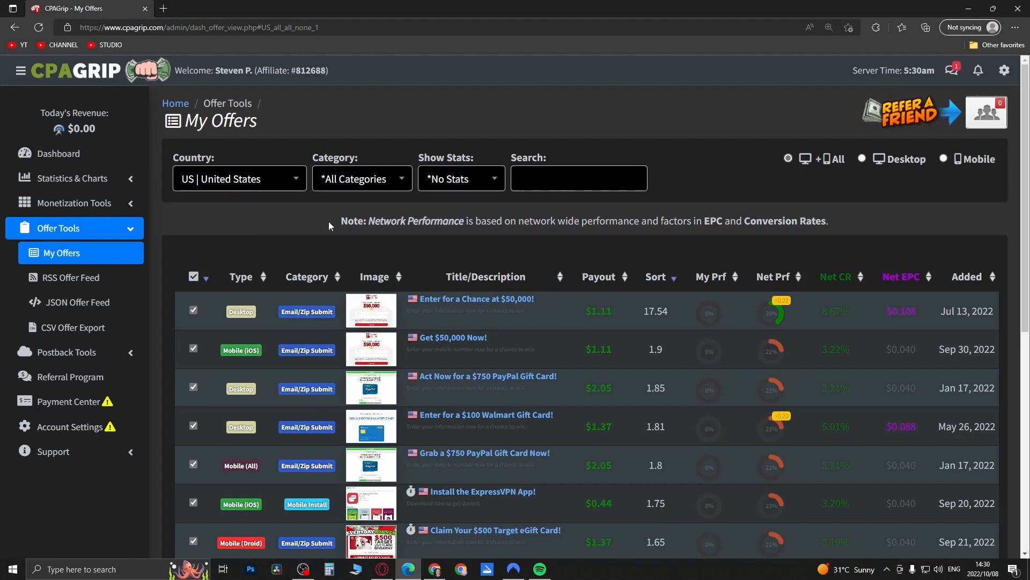
click(362, 178)
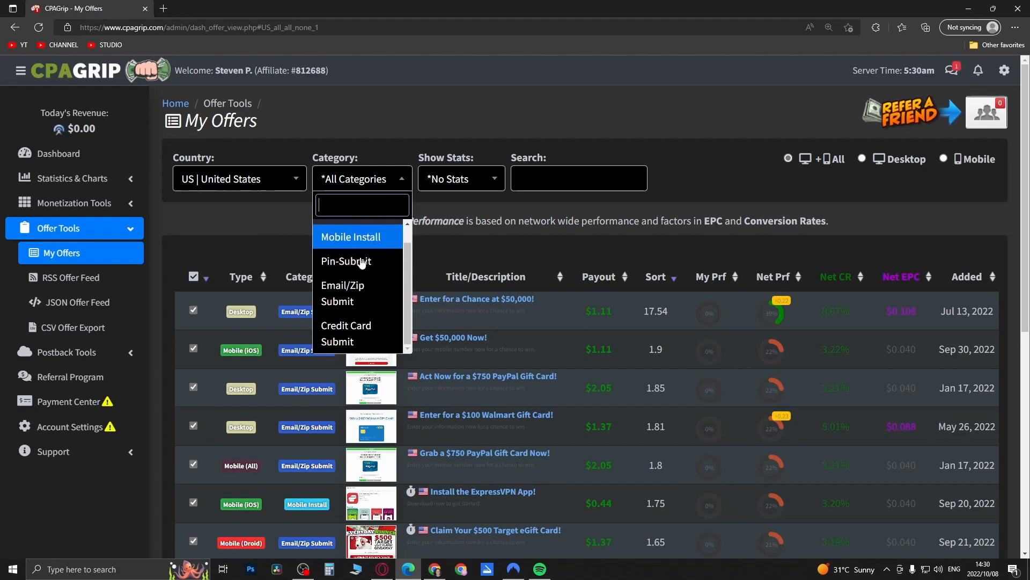
click(342, 293)
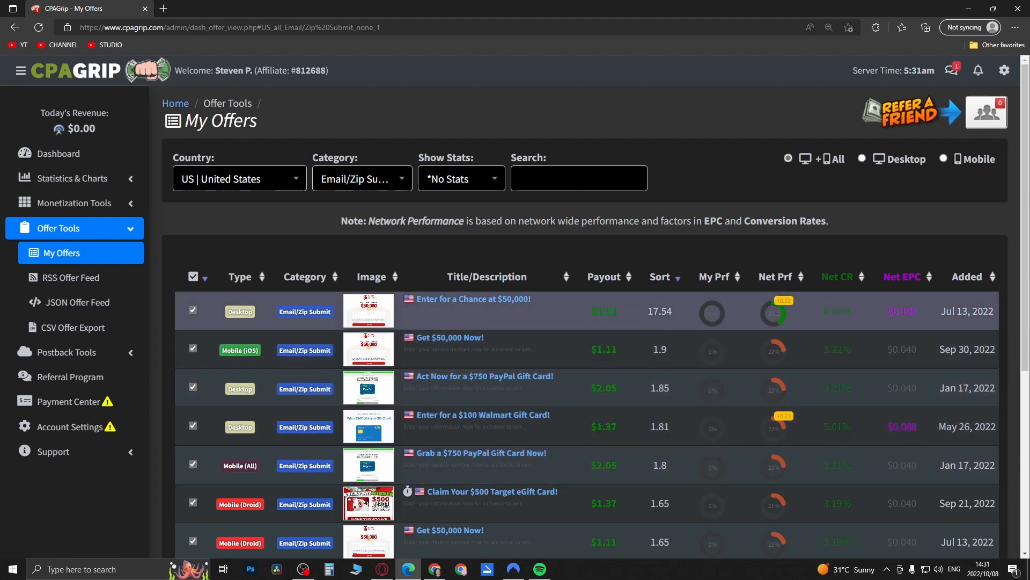
mouse_move(778, 309)
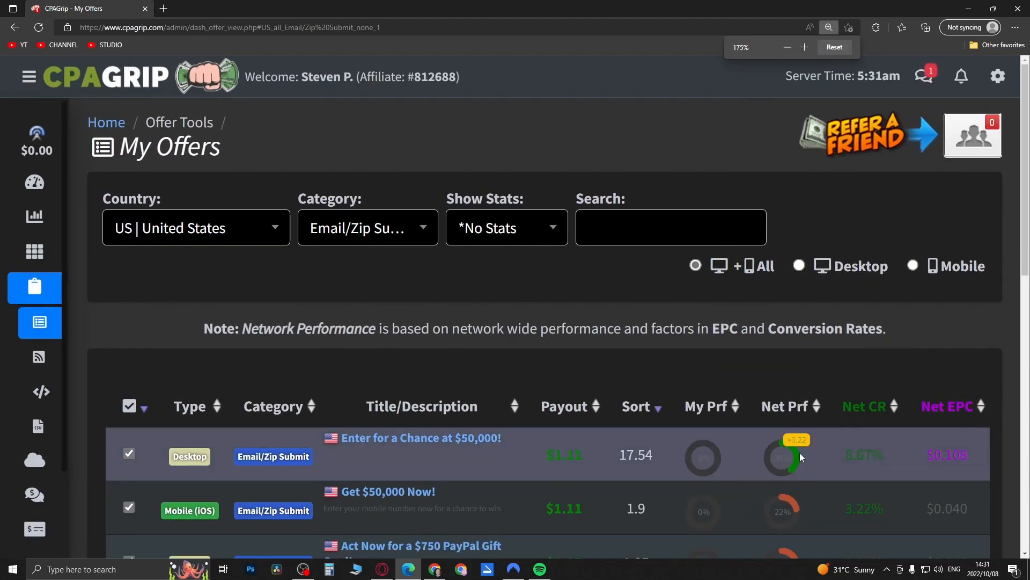
mouse_move(947, 454)
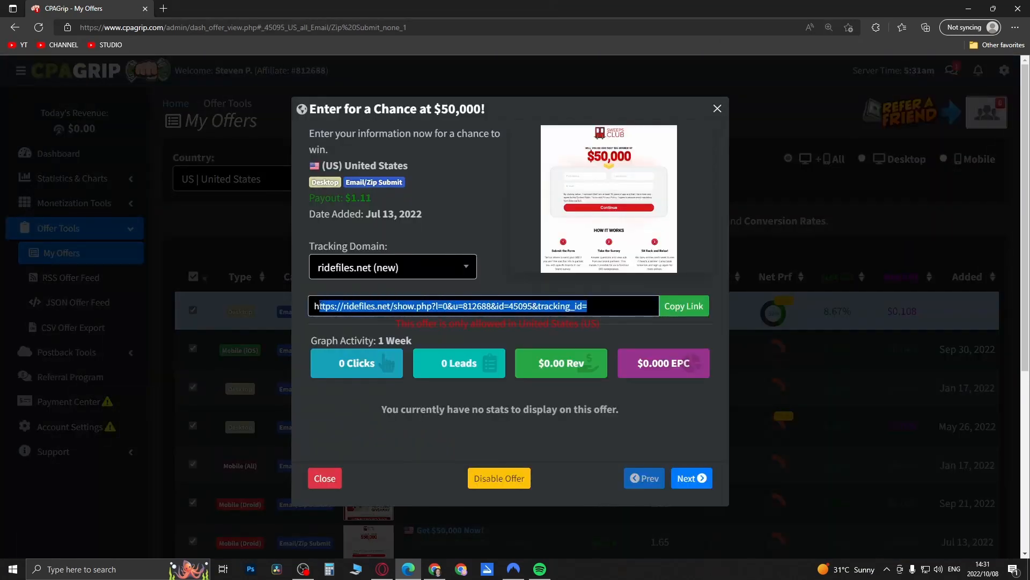
Step: Copy the $50,000 offer's link using the getafilenow.com tracking domain, then close the details
click(683, 305)
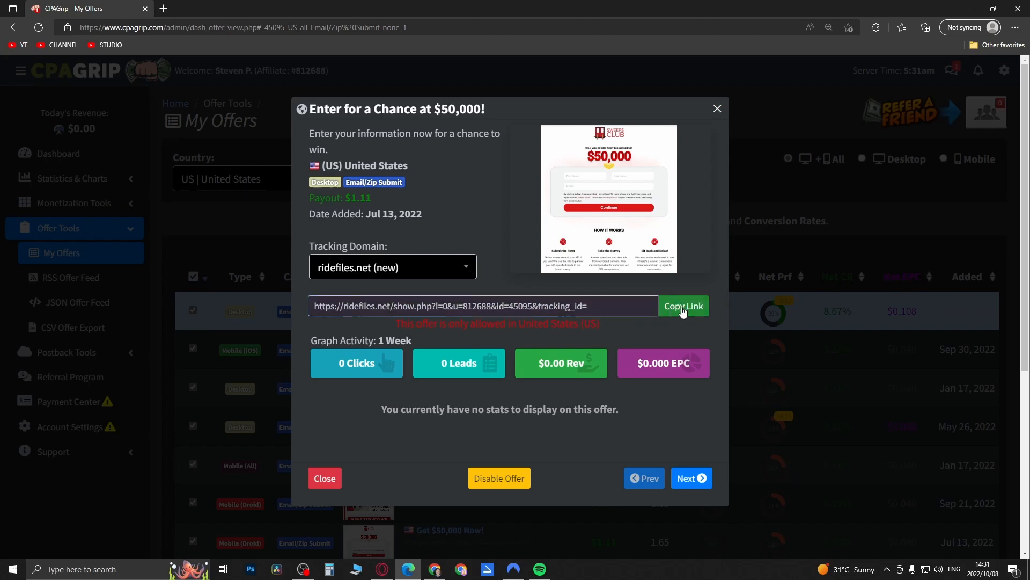
click(392, 267)
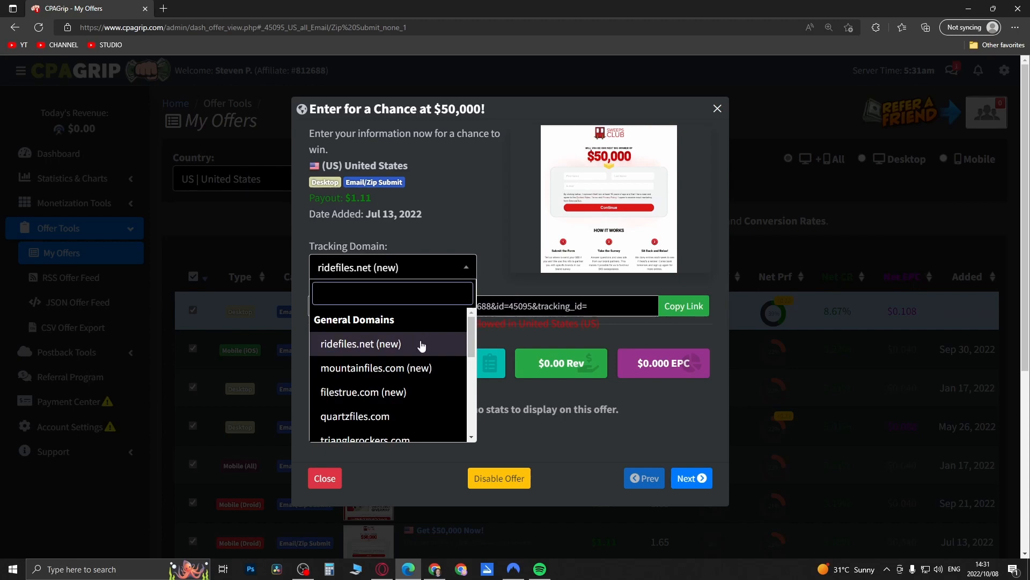
scroll(down, 3)
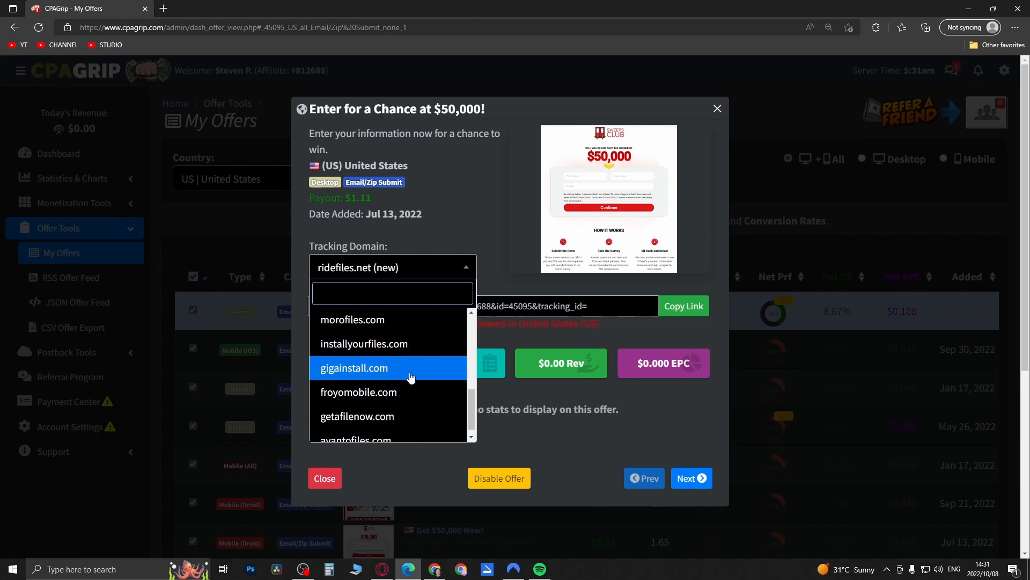
click(357, 416)
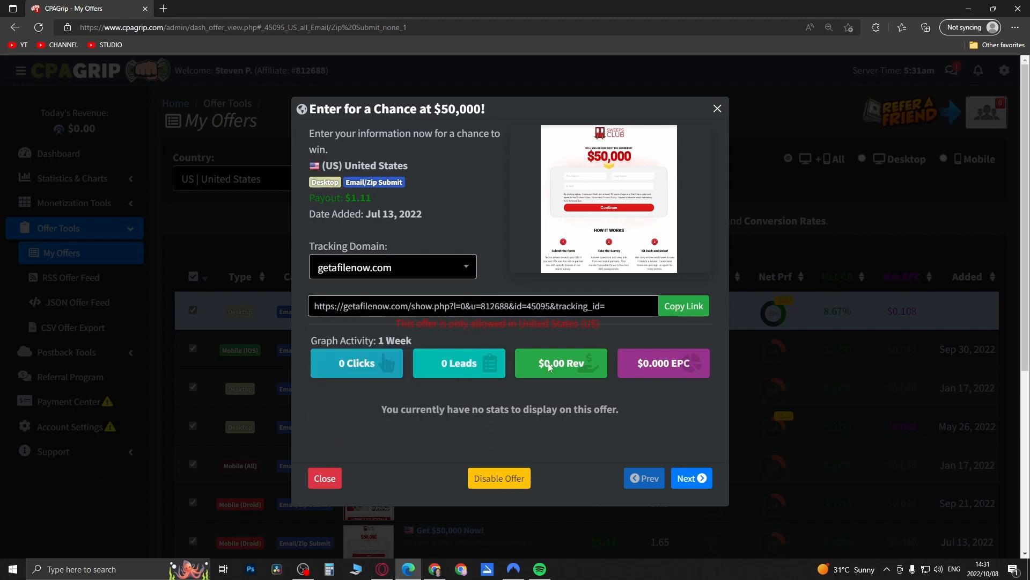
click(683, 305)
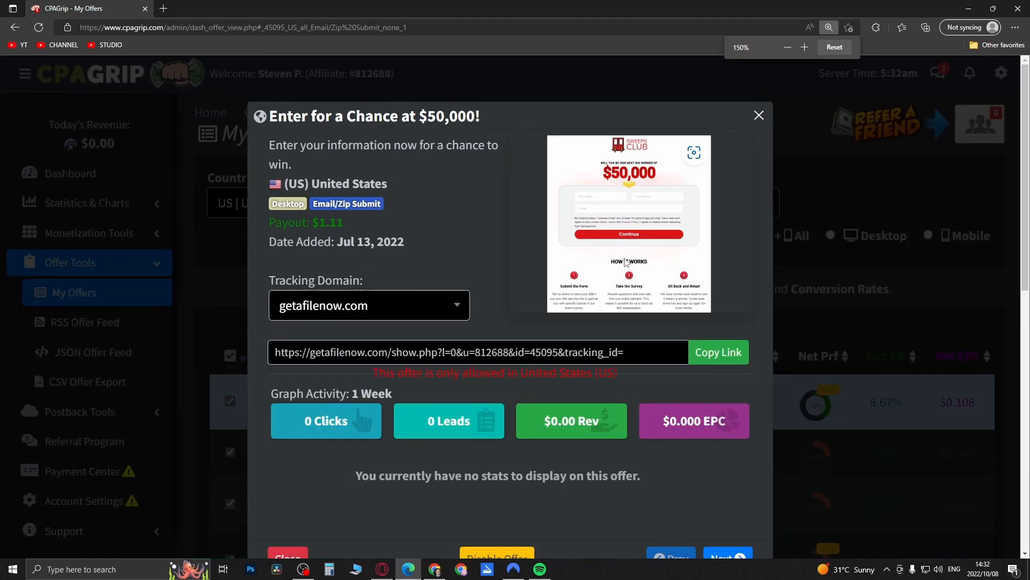
click(758, 115)
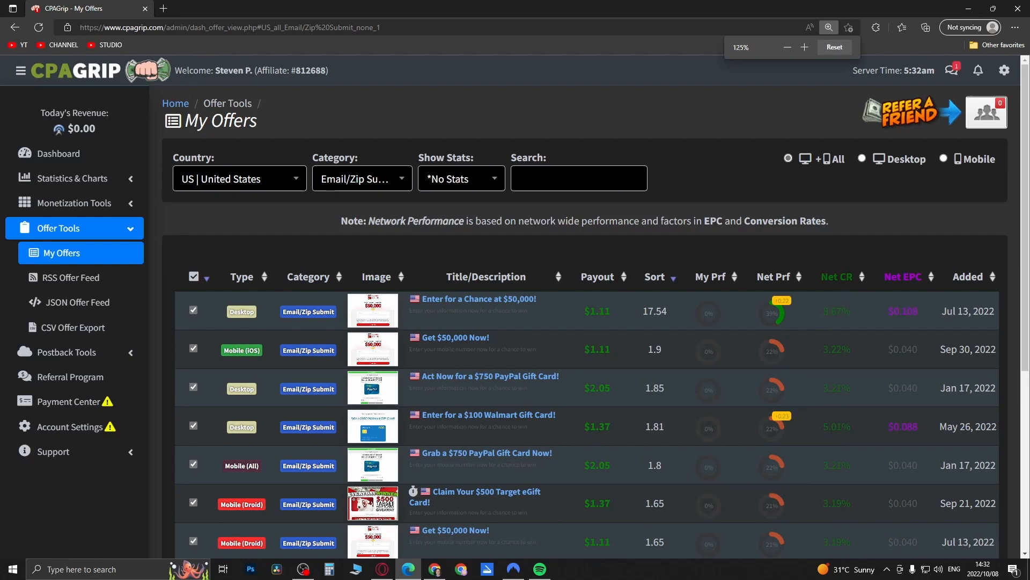
mouse_move(82, 407)
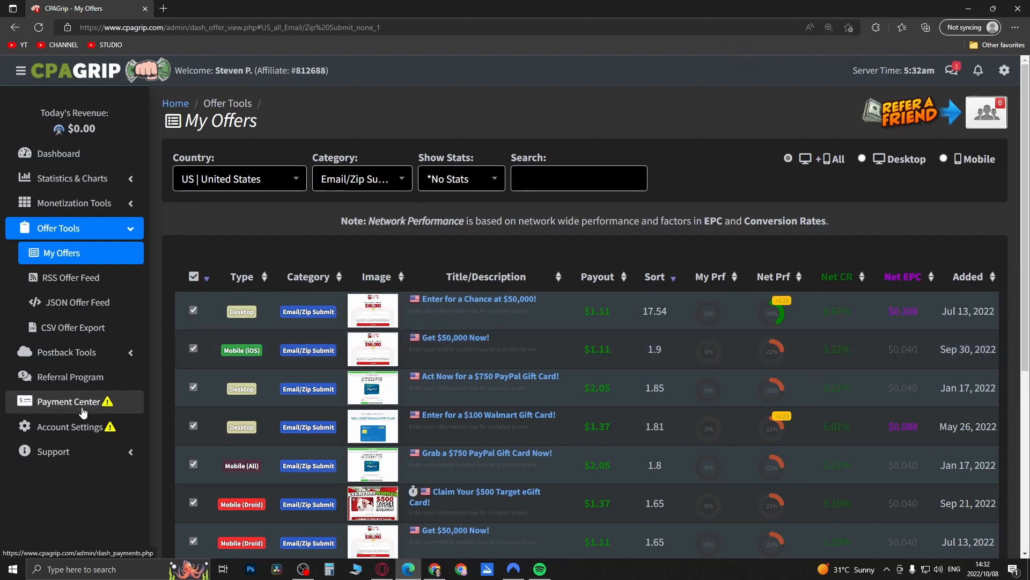
Step: In the Payments Center, select PayPal from the Payment Method dropdown
click(67, 401)
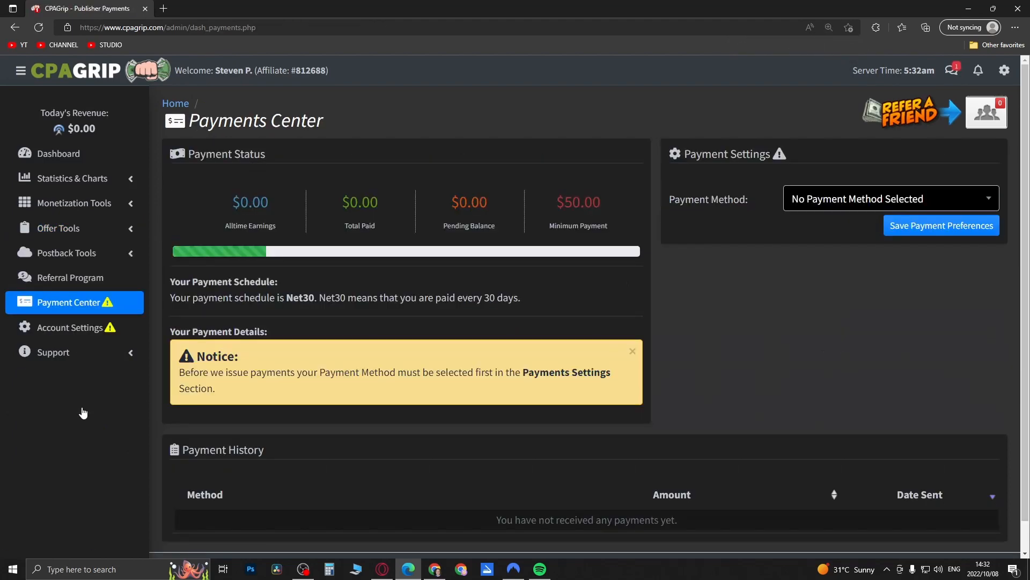
mouse_move(792, 249)
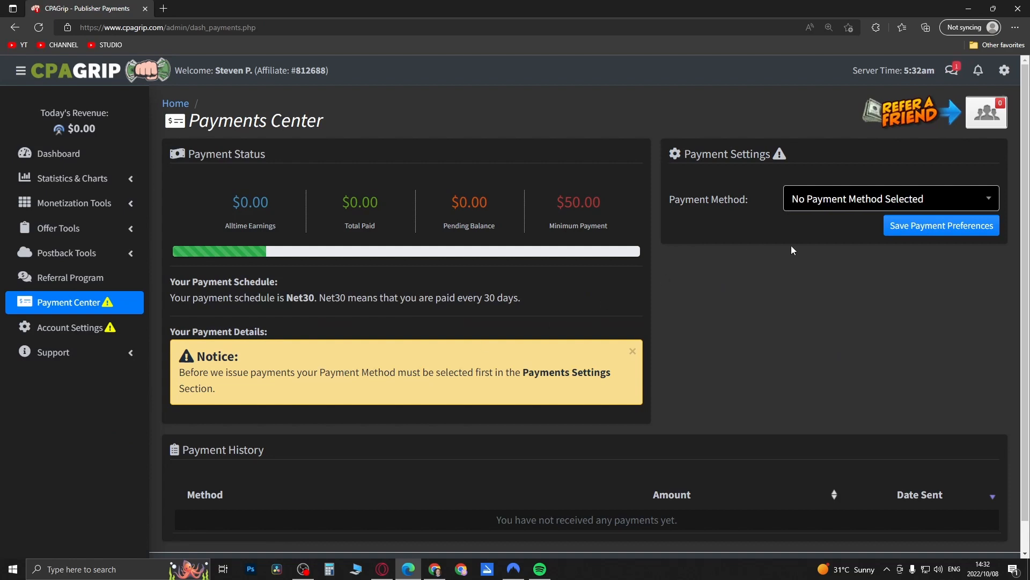
mouse_move(991, 204)
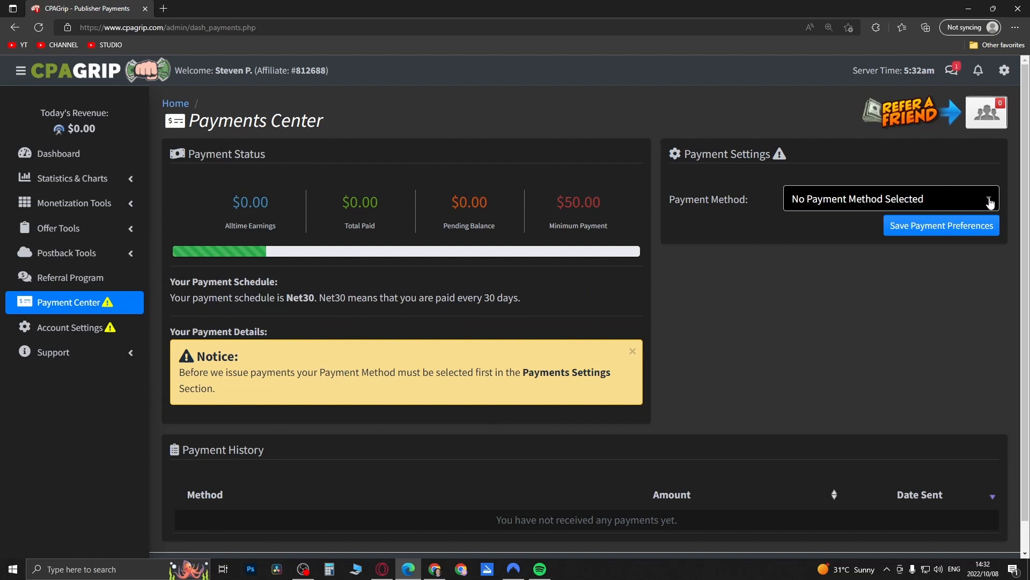
click(887, 198)
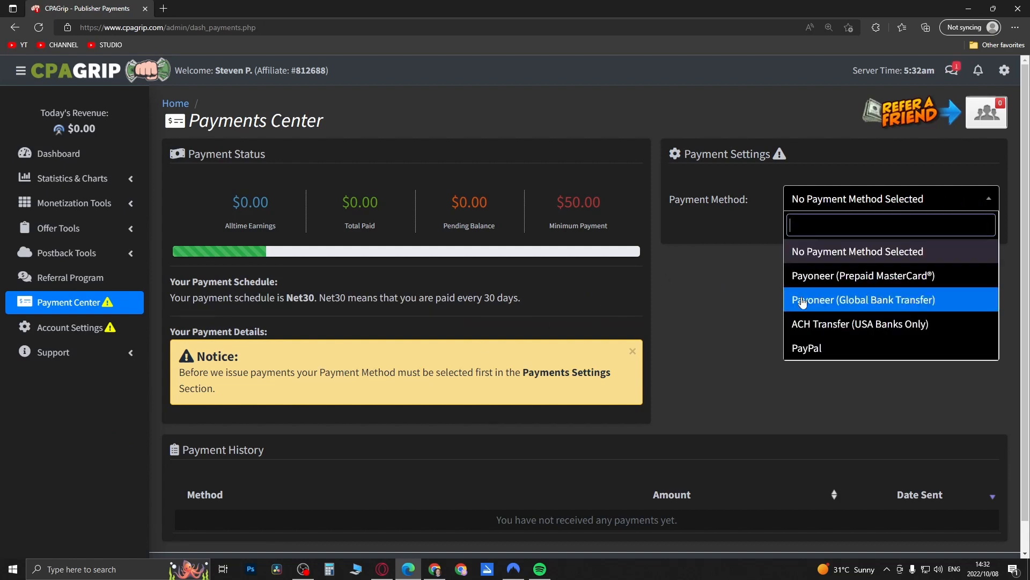
mouse_move(826, 323)
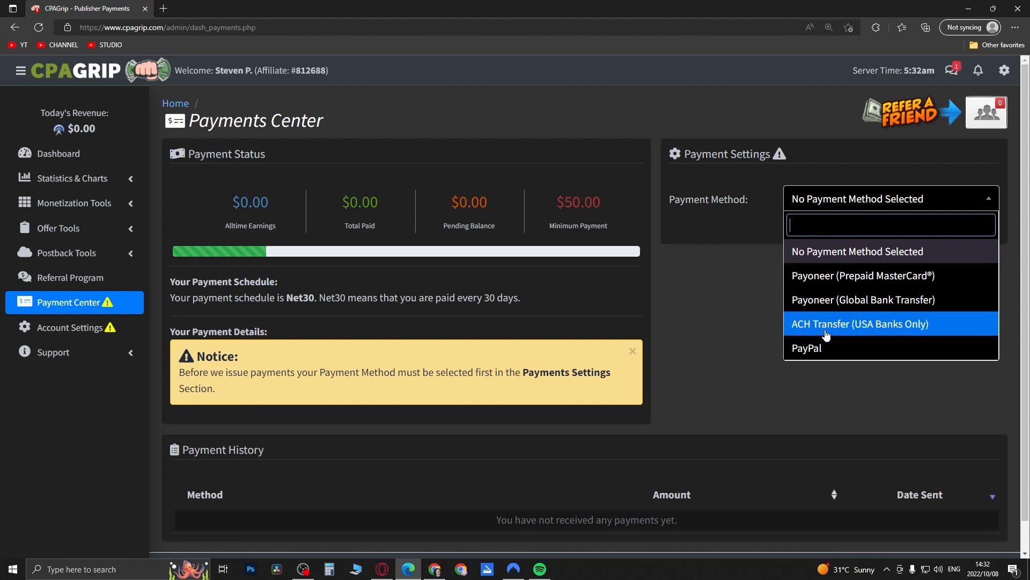
click(806, 348)
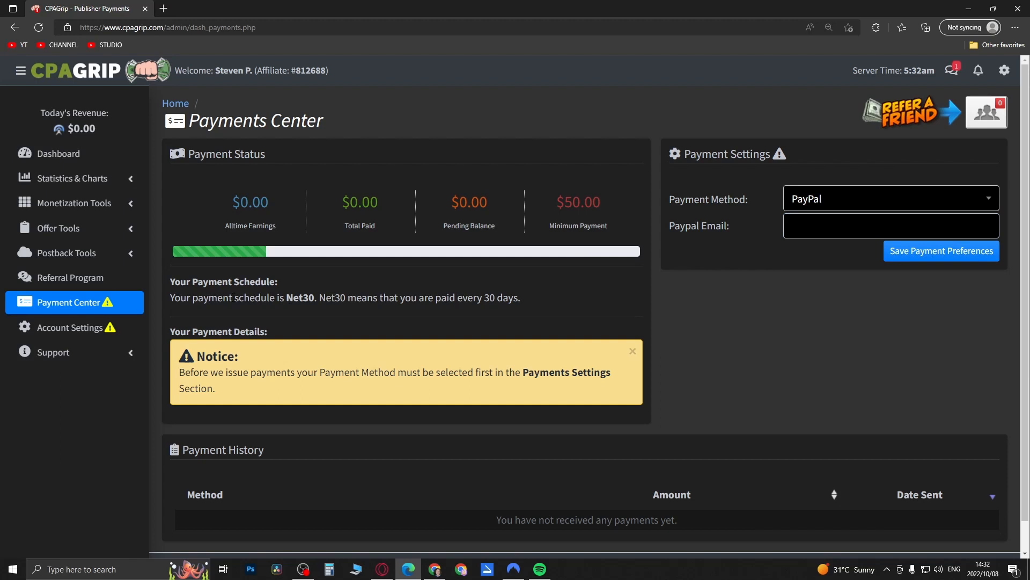
double_click(299, 297)
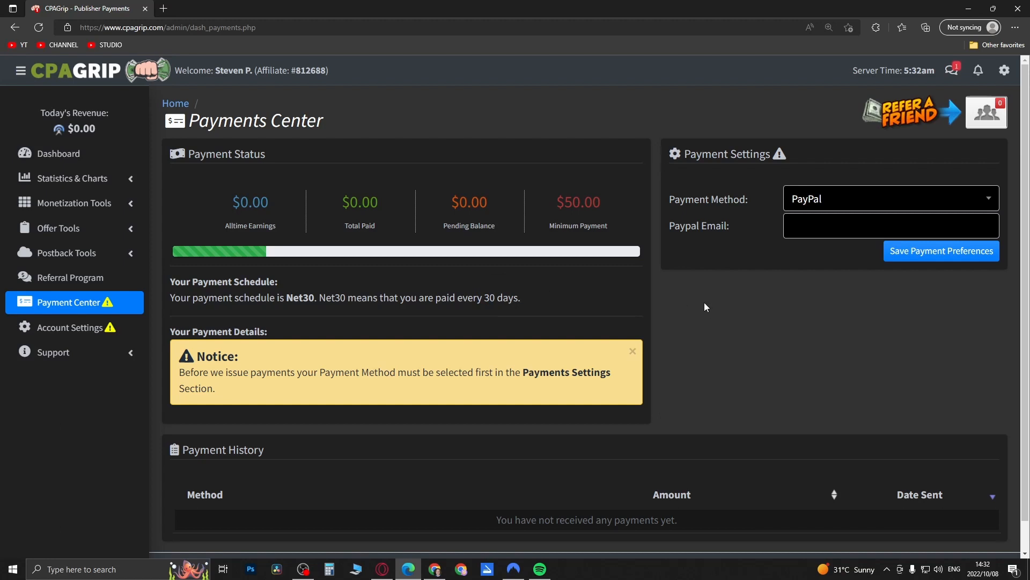
mouse_move(715, 316)
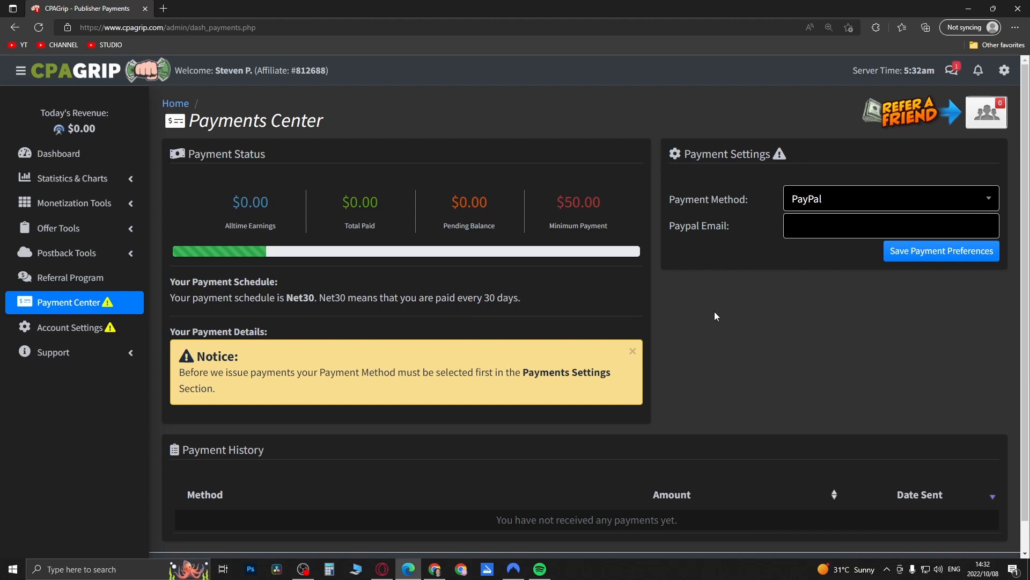